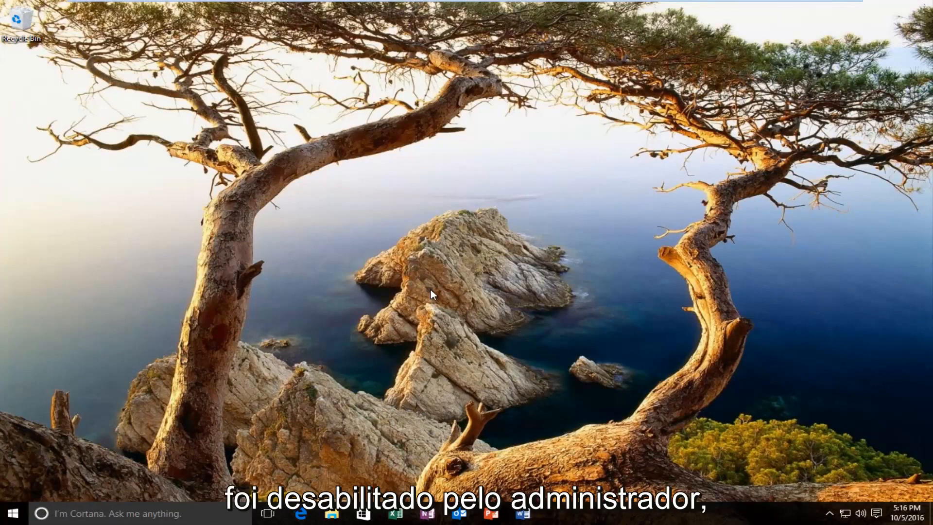
mouse_move(421, 296)
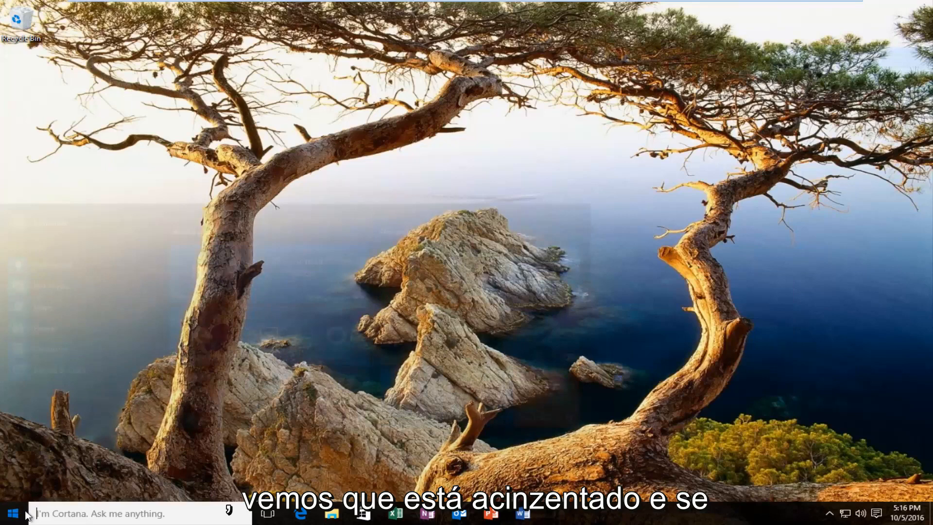
- Search Start for 'task mana', launch Task Manager and dismiss the 'disabled by administrator' message
type("task mana")
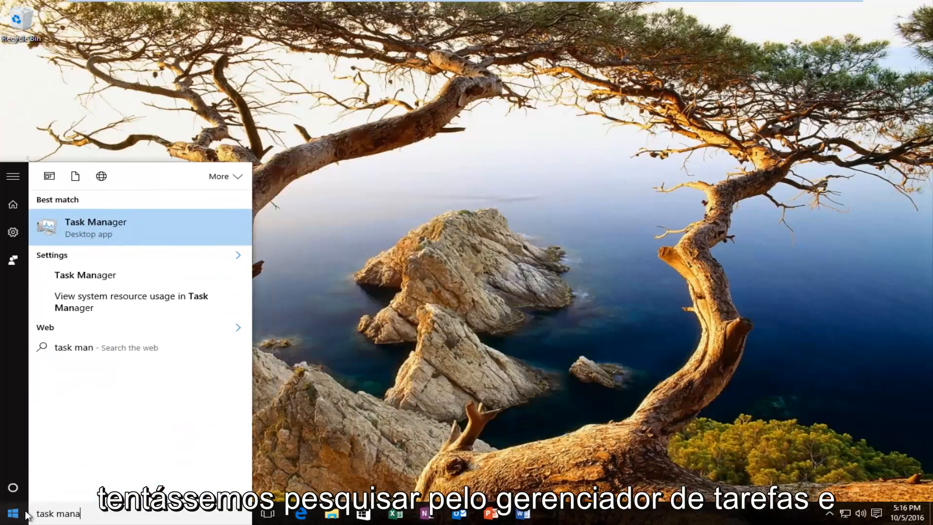
left_click(95, 228)
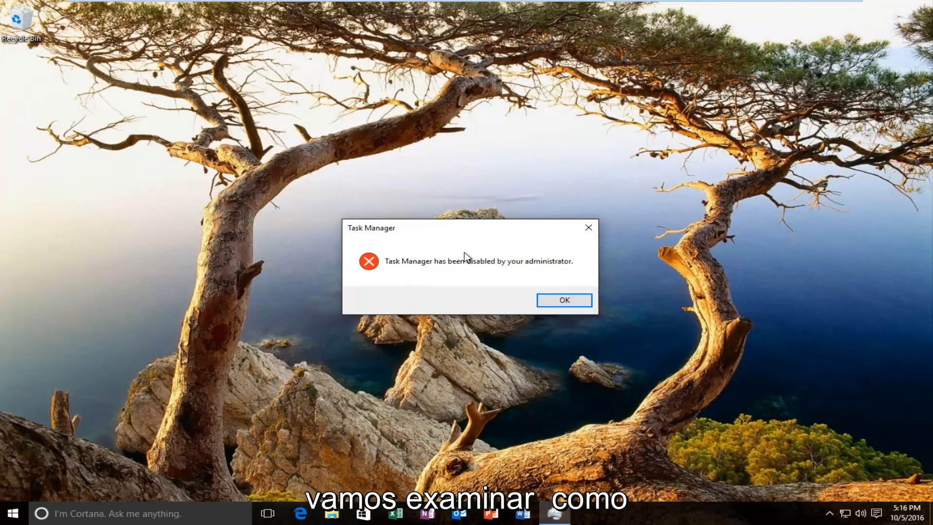
left_click(564, 300)
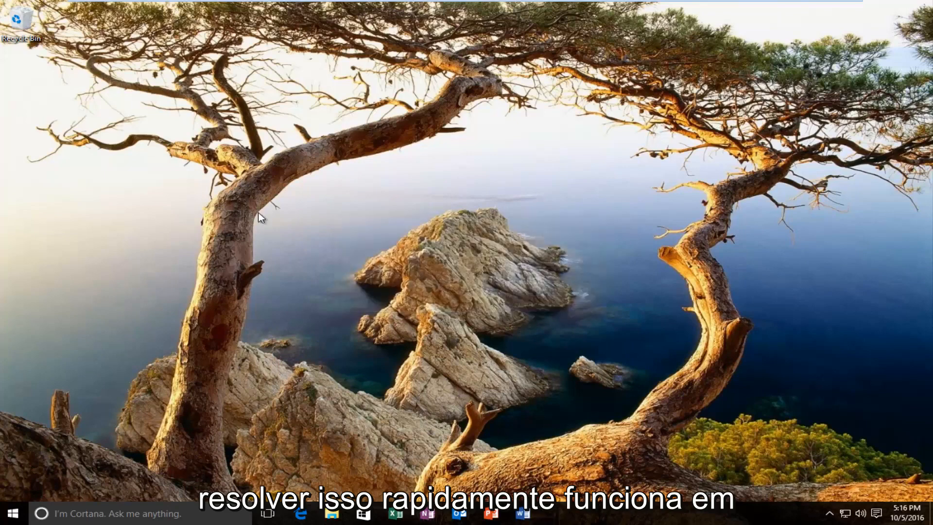
mouse_move(283, 250)
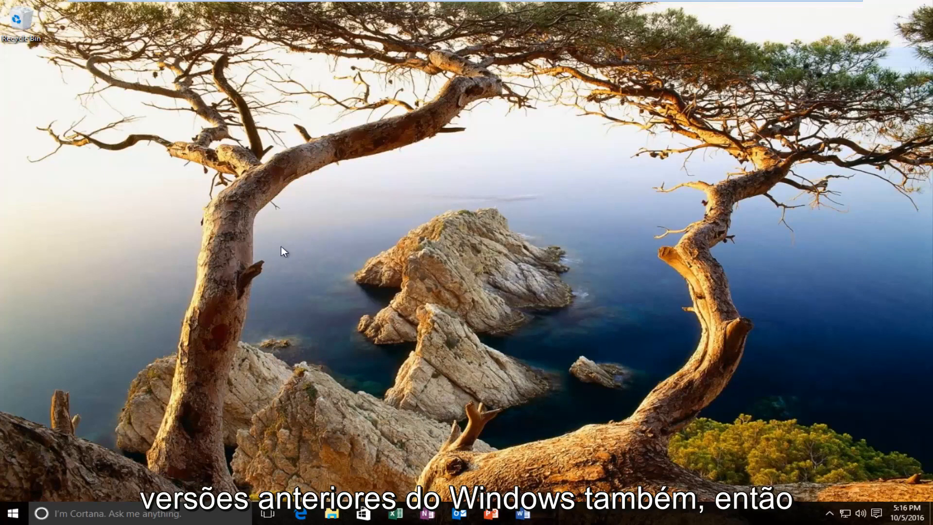
mouse_move(144, 306)
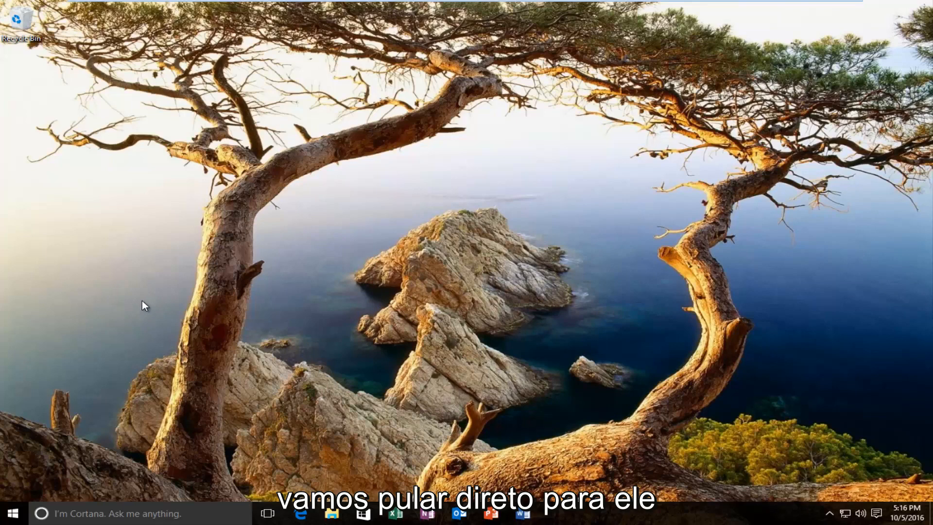
- Search Start for 'gro' to surface Edit group policy as the best match
left_click(10, 514)
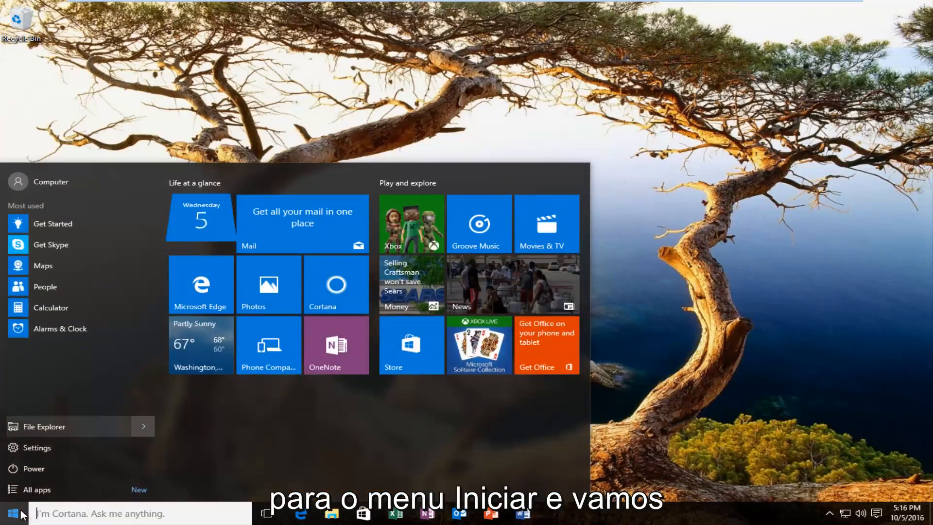
type("group")
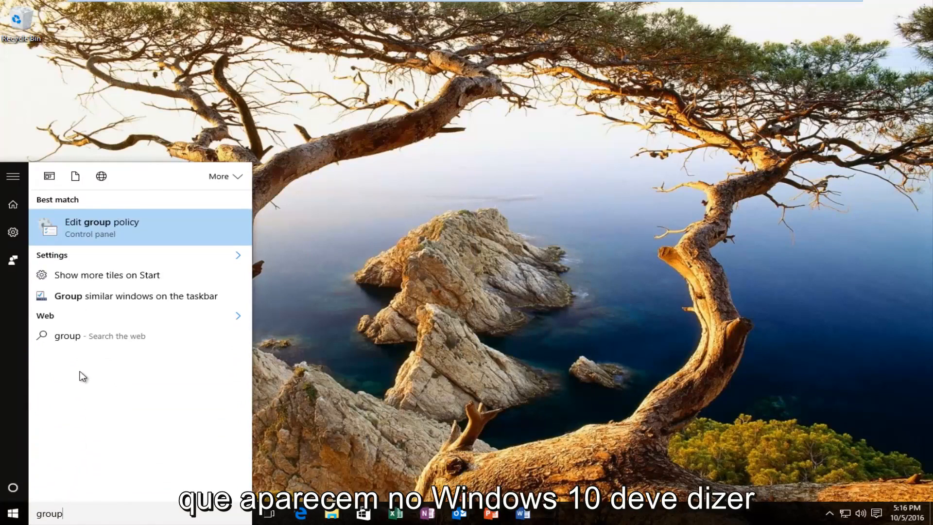
mouse_move(88, 226)
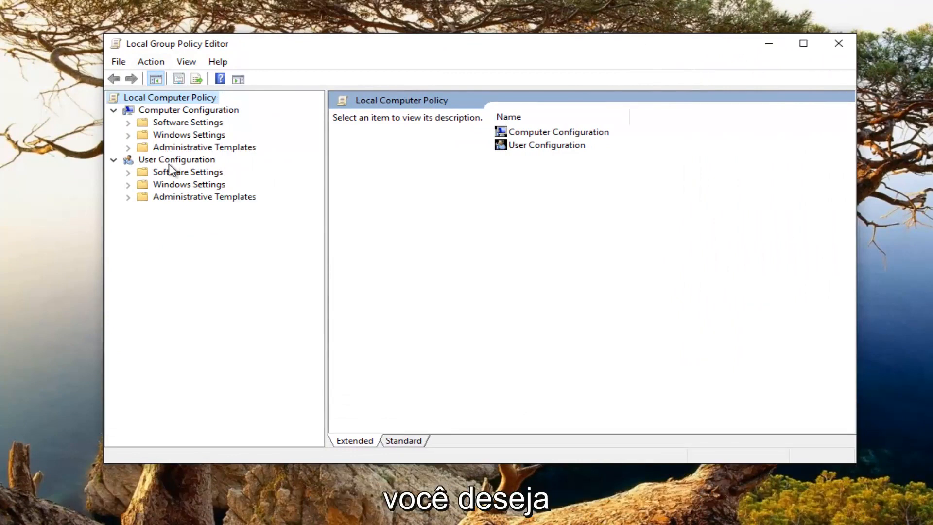
mouse_move(212, 207)
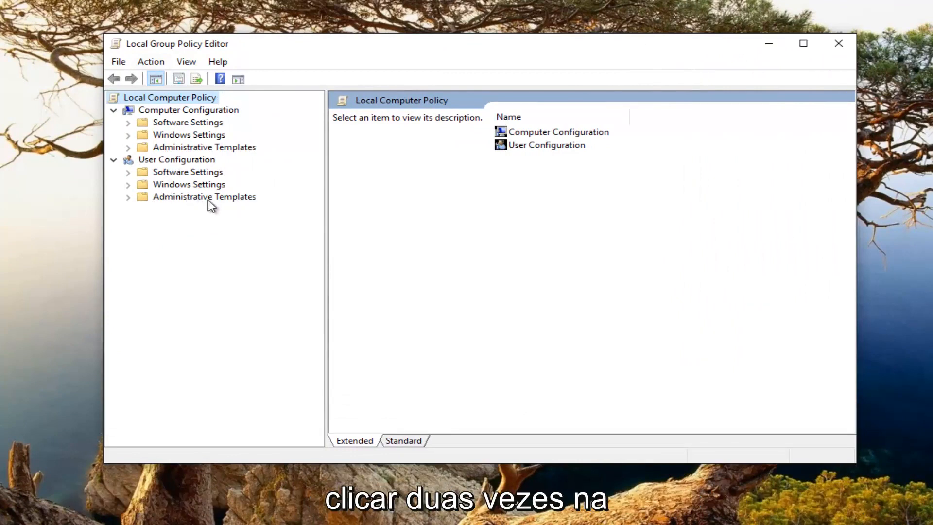
mouse_move(131, 203)
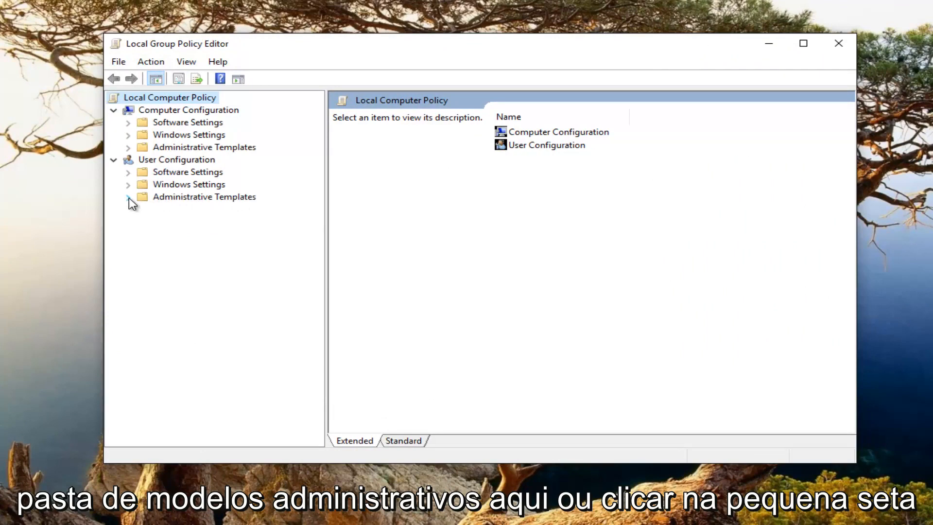
- Navigate User Configuration > Administrative Templates > System > Ctrl+Alt+Del Options, revealing Remove Task Manager as Enabled
left_click(128, 196)
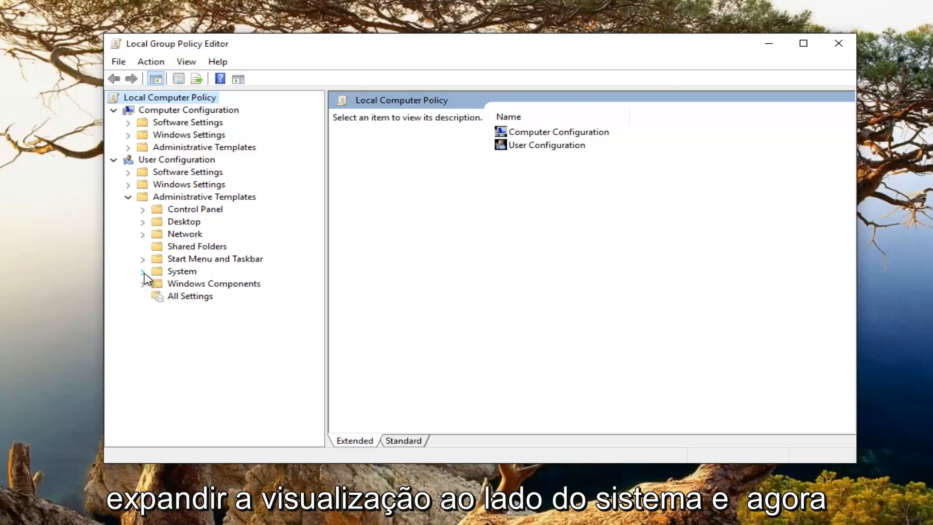
left_click(143, 271)
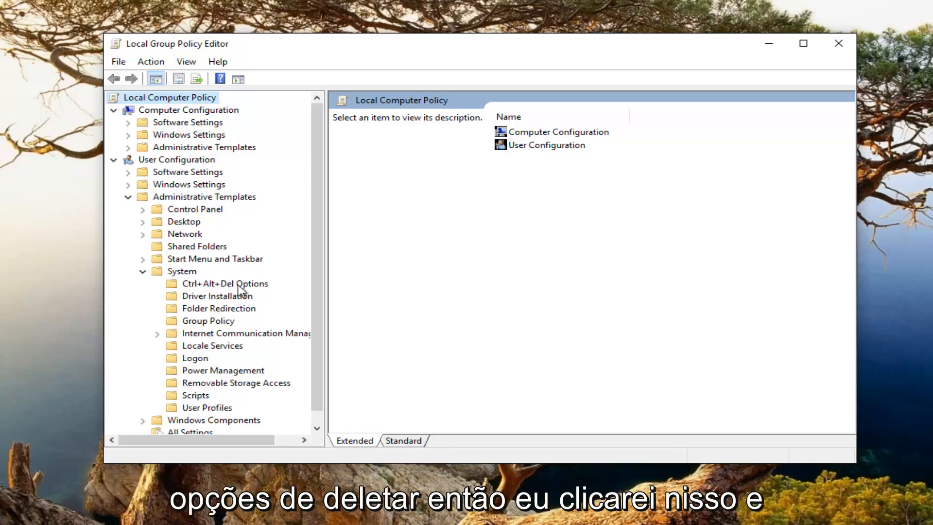
left_click(224, 283)
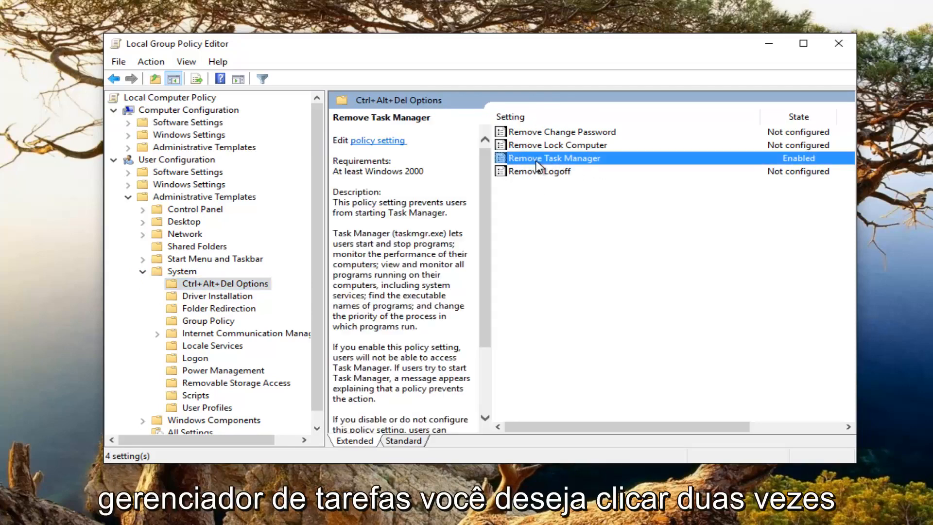
- Set the Remove Task Manager policy to Not Configured and apply it
double_click(553, 158)
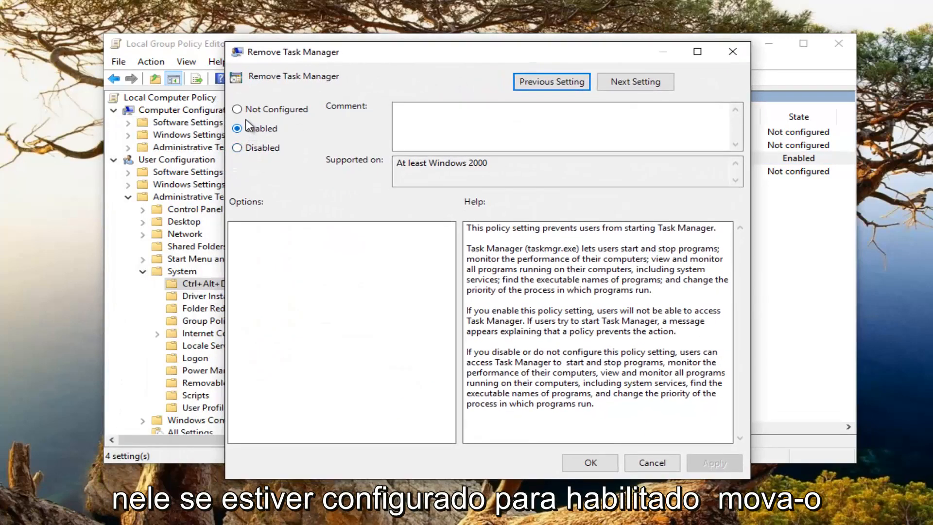
left_click(237, 109)
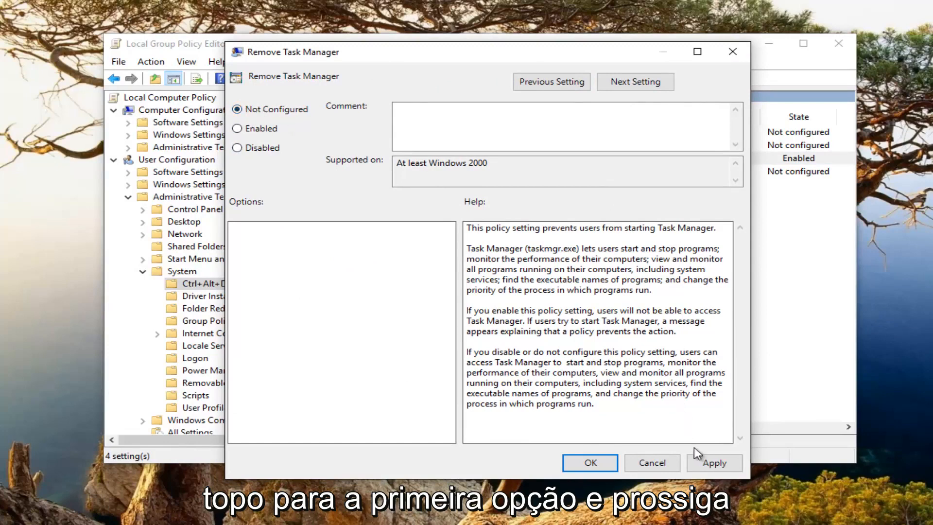
left_click(715, 463)
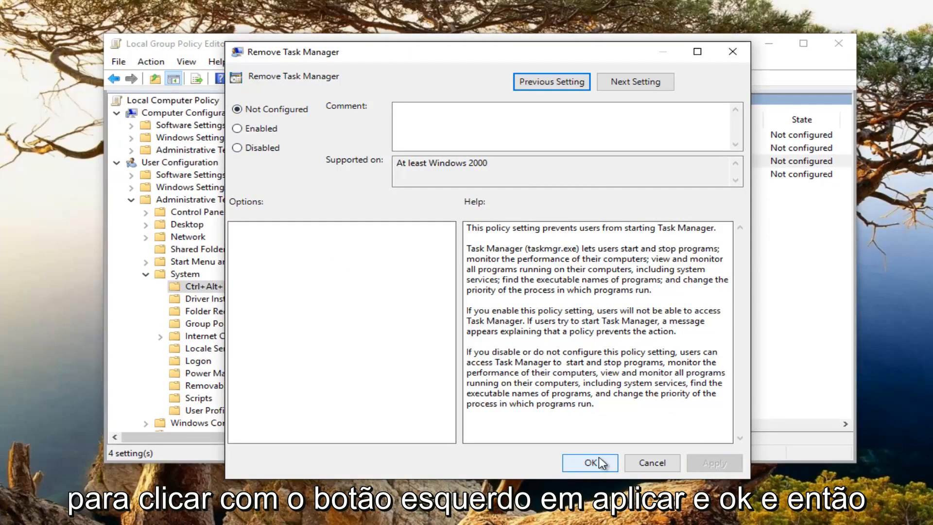
left_click(590, 463)
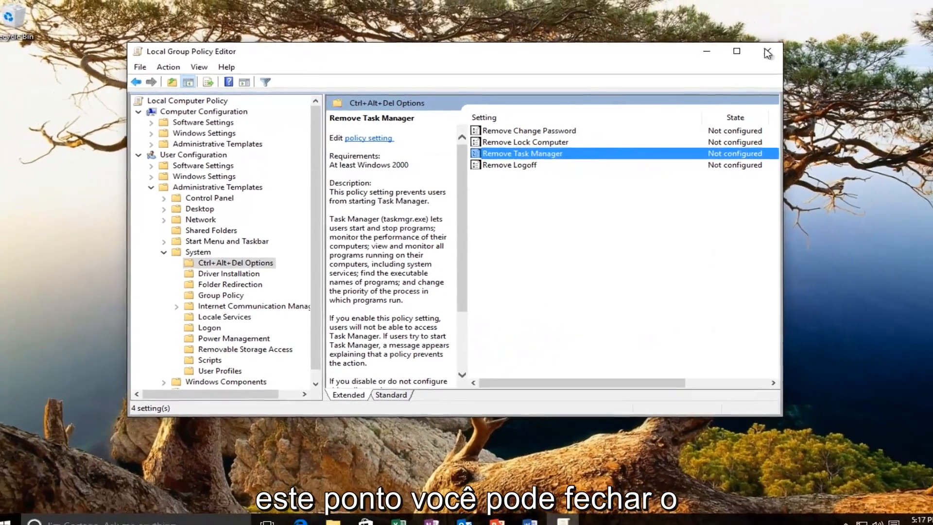
- Close the Local Group Policy Editor, returning to the desktop
left_click(767, 52)
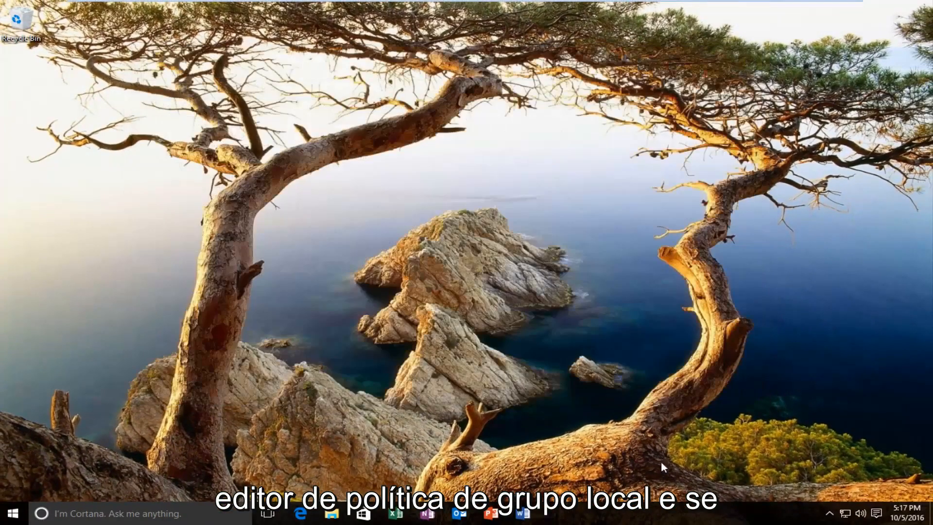